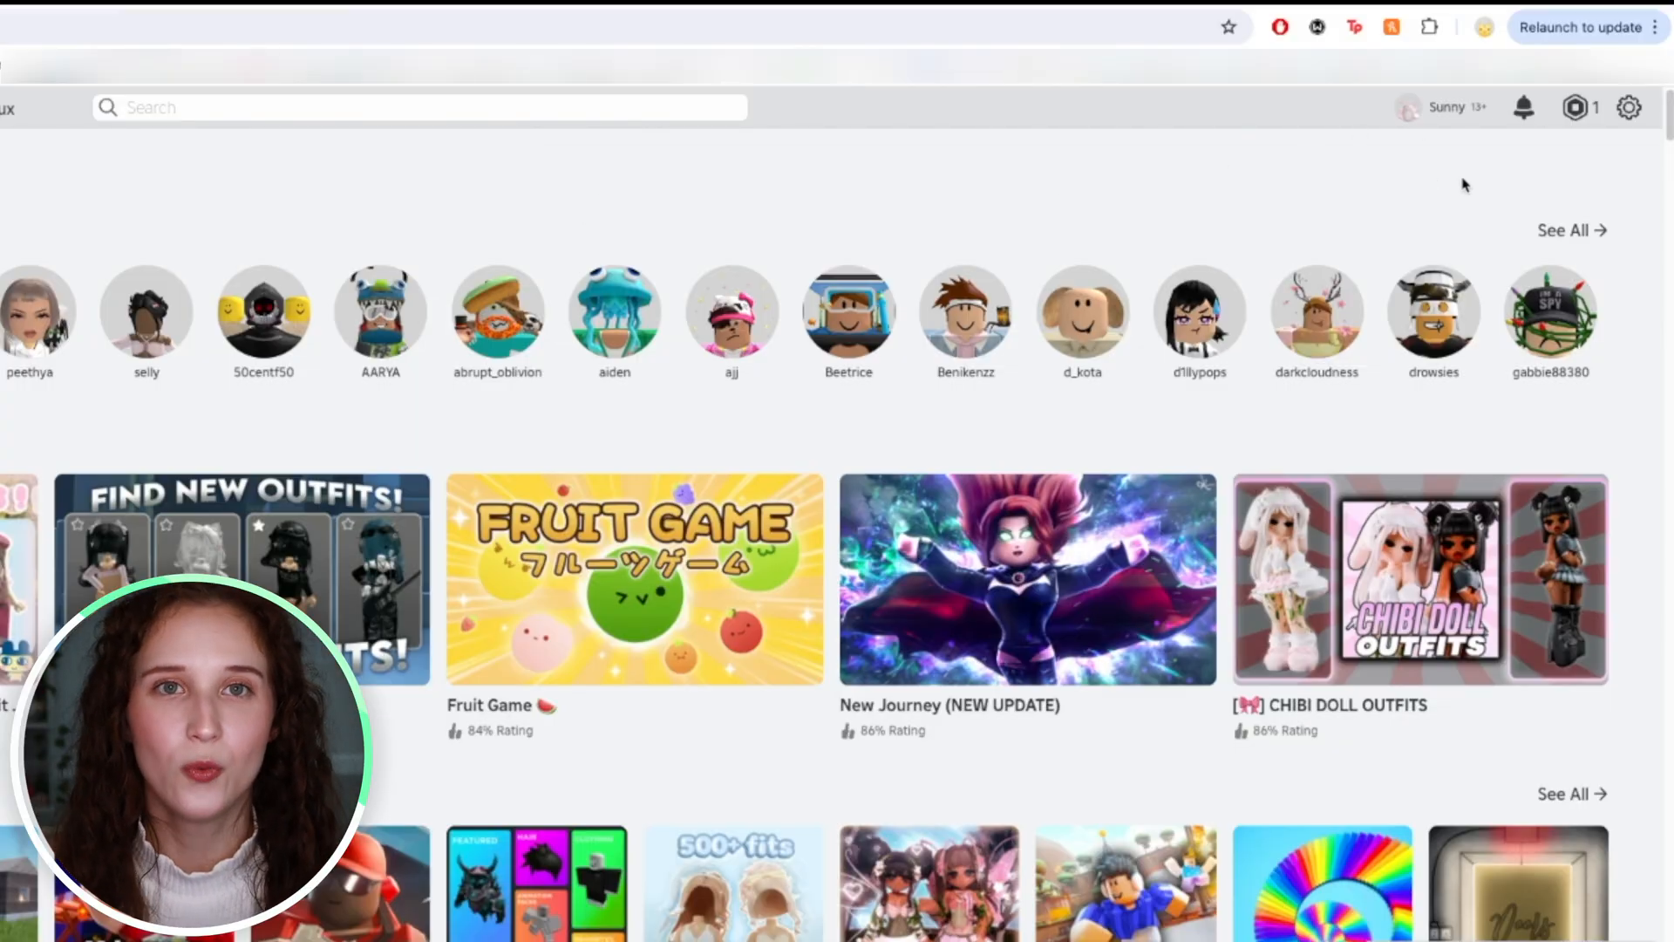
- Go to My Transactions from the Robux icon to see the 30-day summary
{"action": "left_click", "coordinate": [1082, 314]}
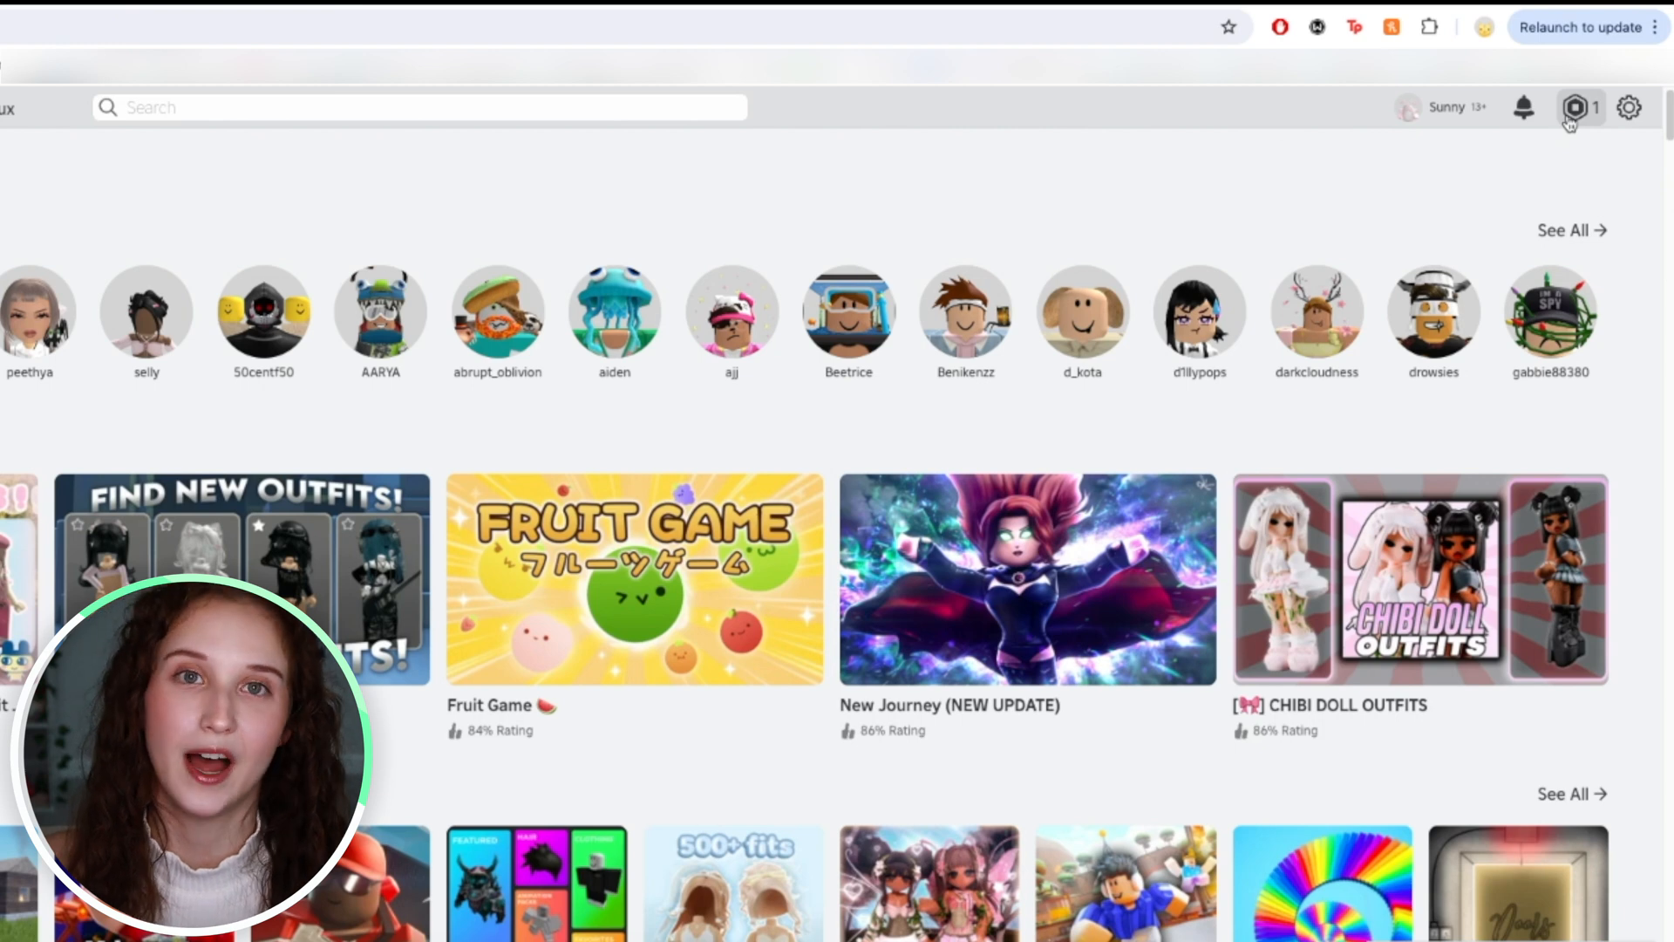
{"action": "left_click", "coordinate": [1577, 108]}
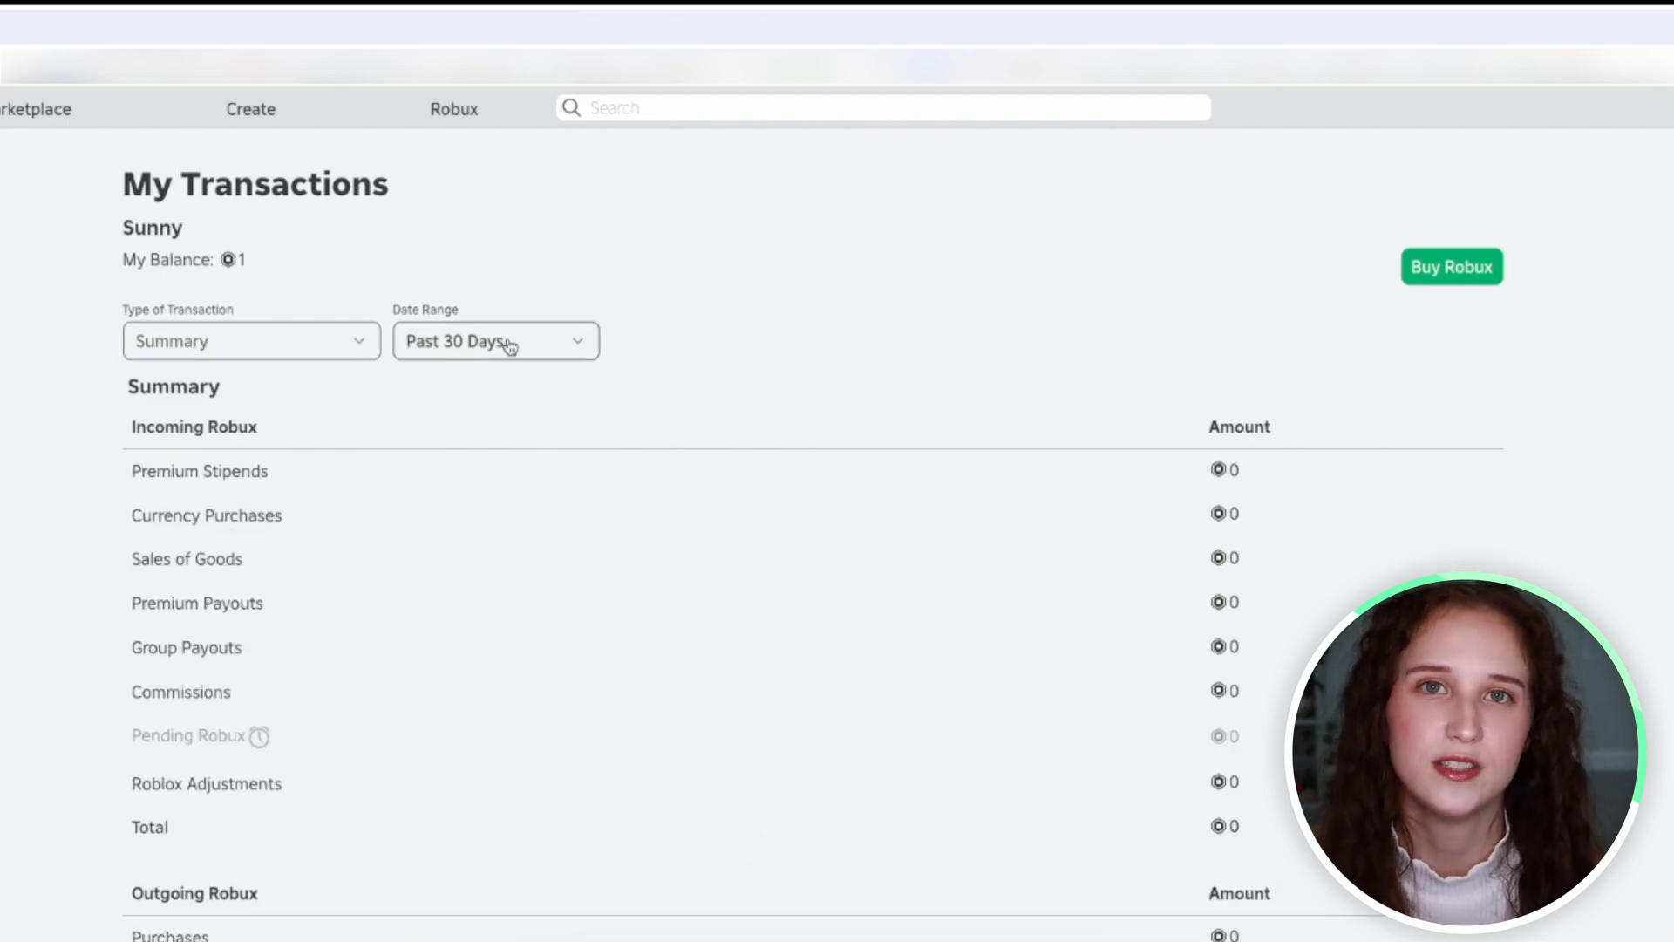
- Open the Type of Transaction dropdown and scroll its options
{"action": "left_click", "coordinate": [506, 341]}
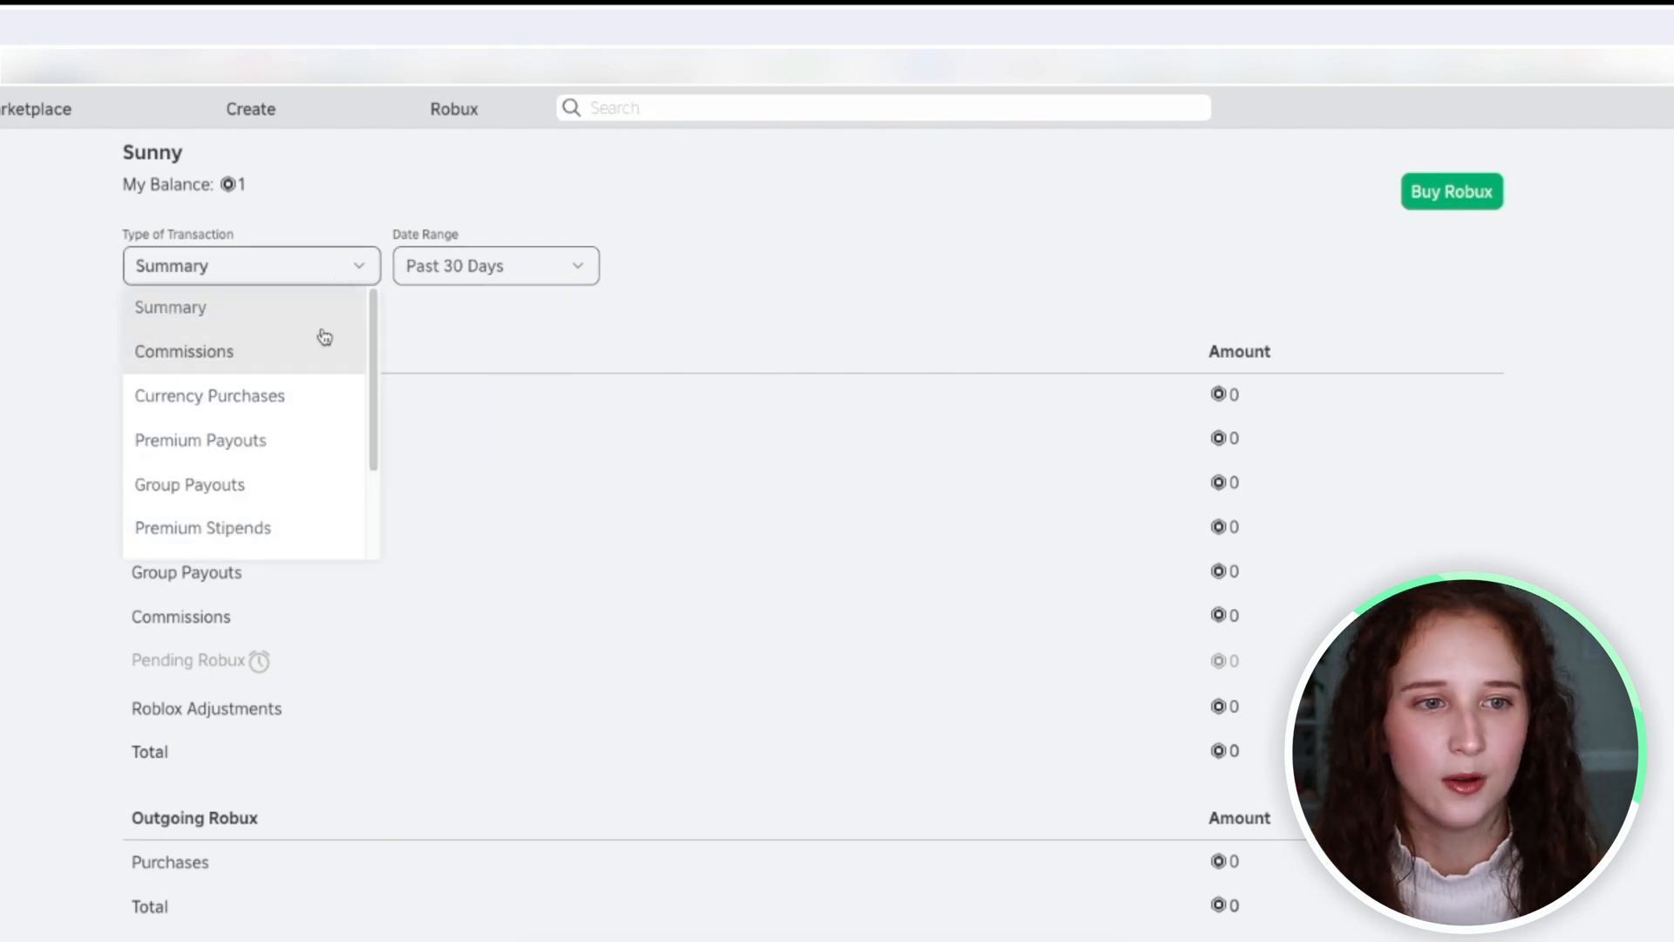
{"action": "mouse_move", "coordinate": [319, 396]}
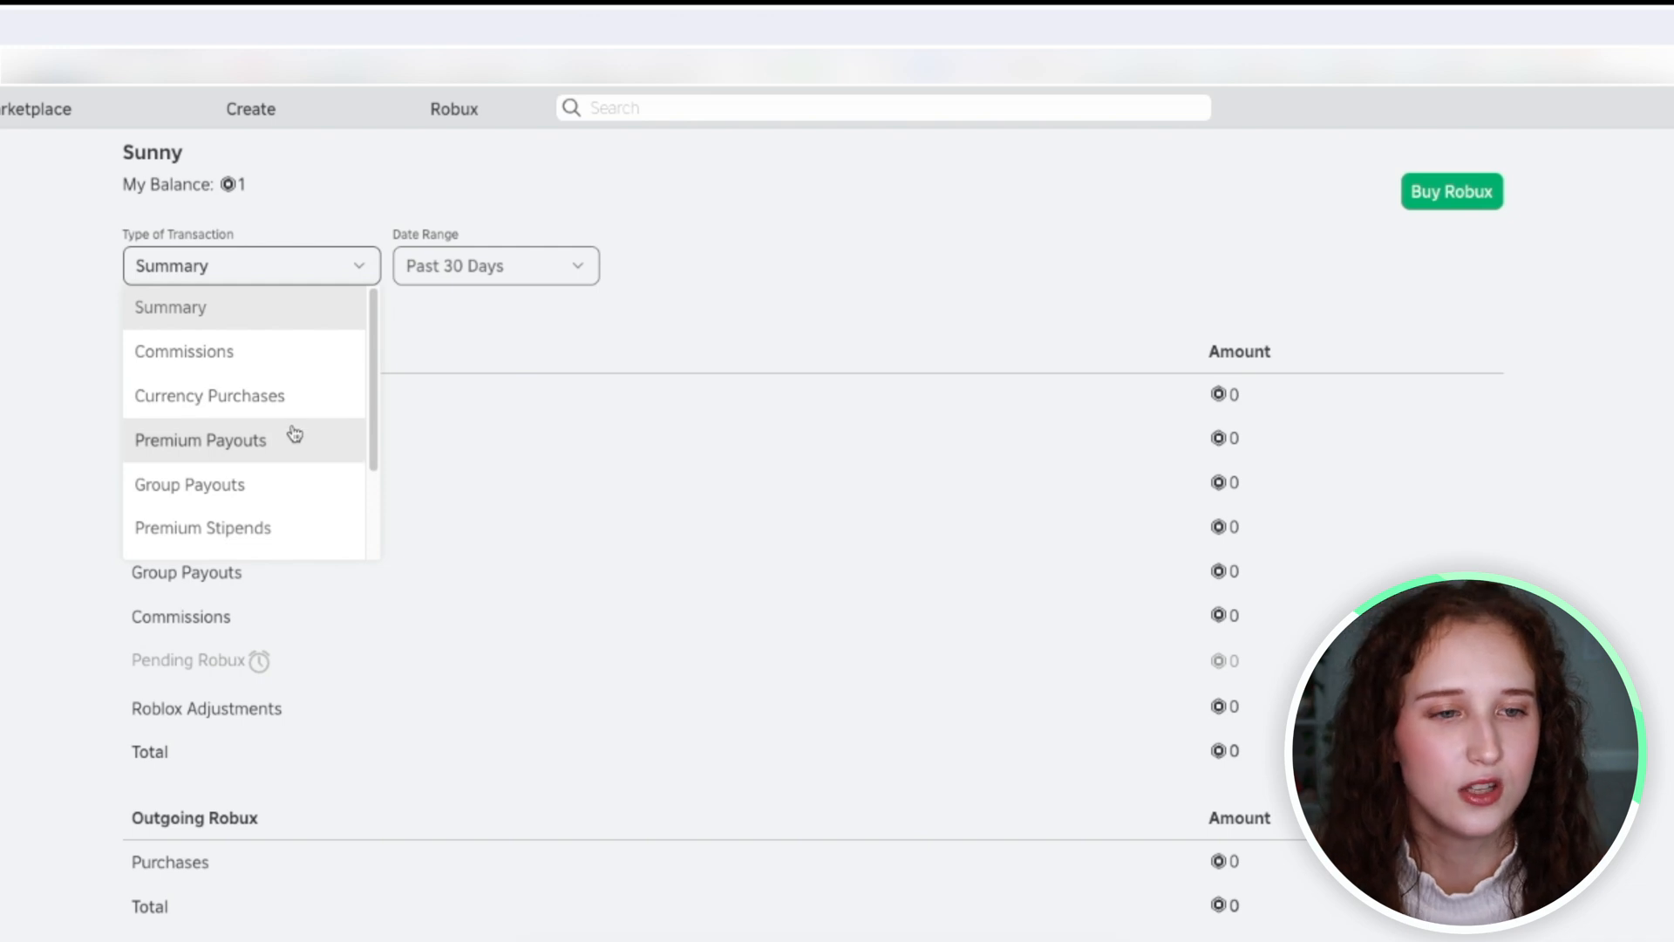
{"action": "scroll", "scroll_direction": "down", "scroll_amount": 3}
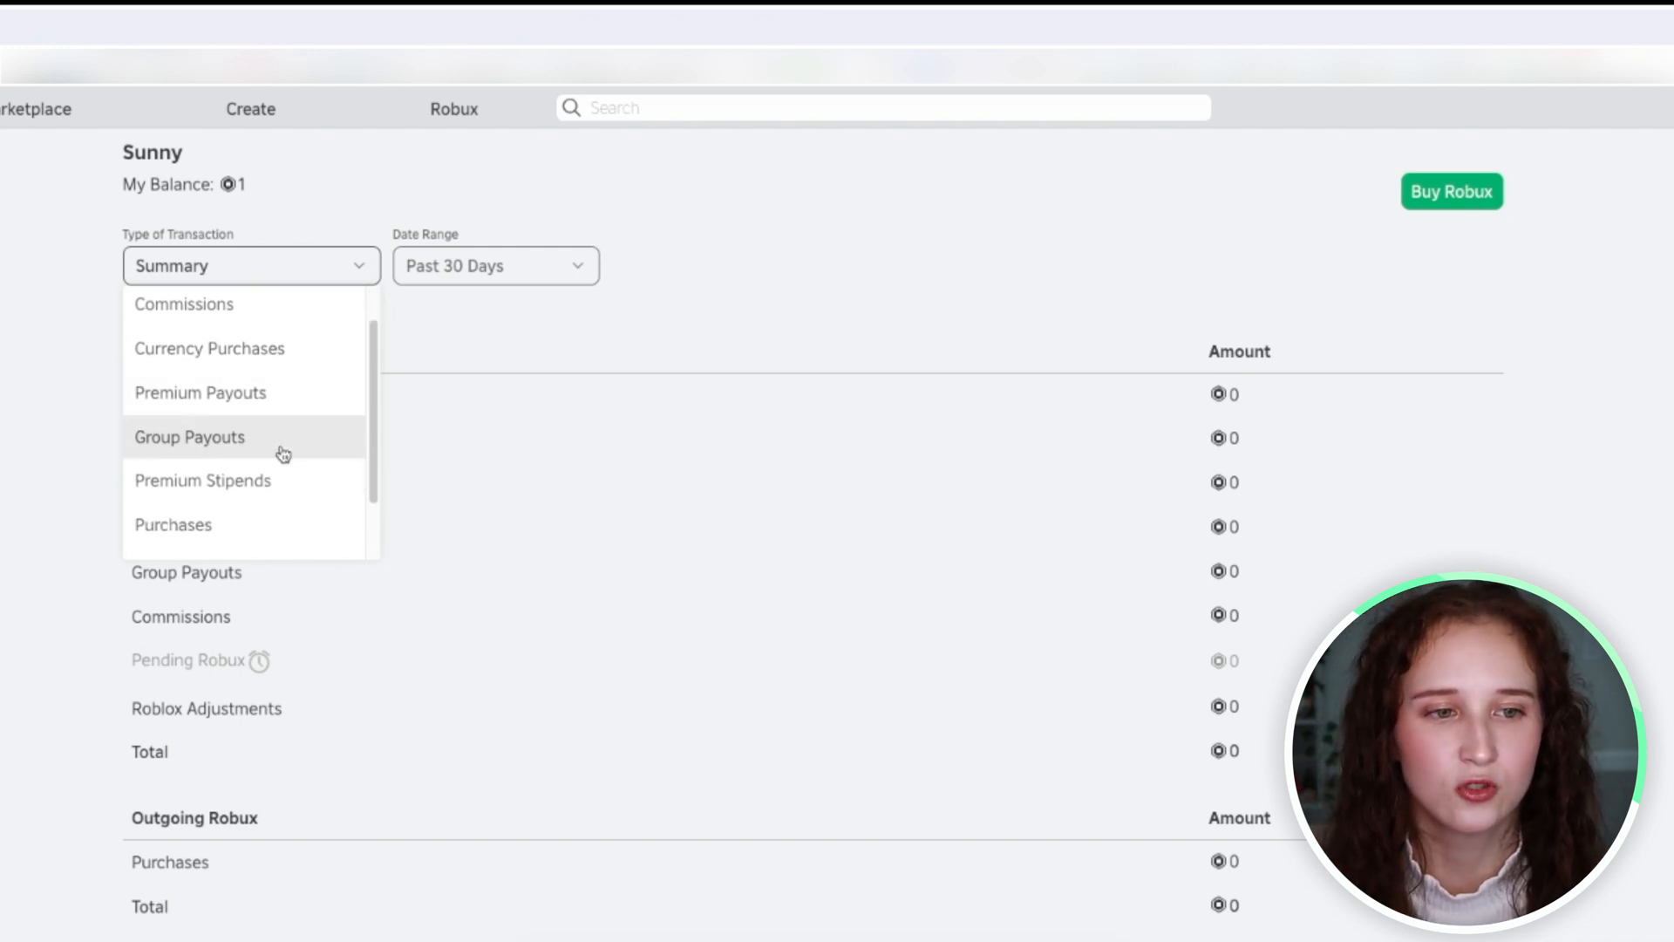
- Filter to Group Payouts, then reopen the transaction-type list
{"action": "left_click", "coordinate": [188, 437]}
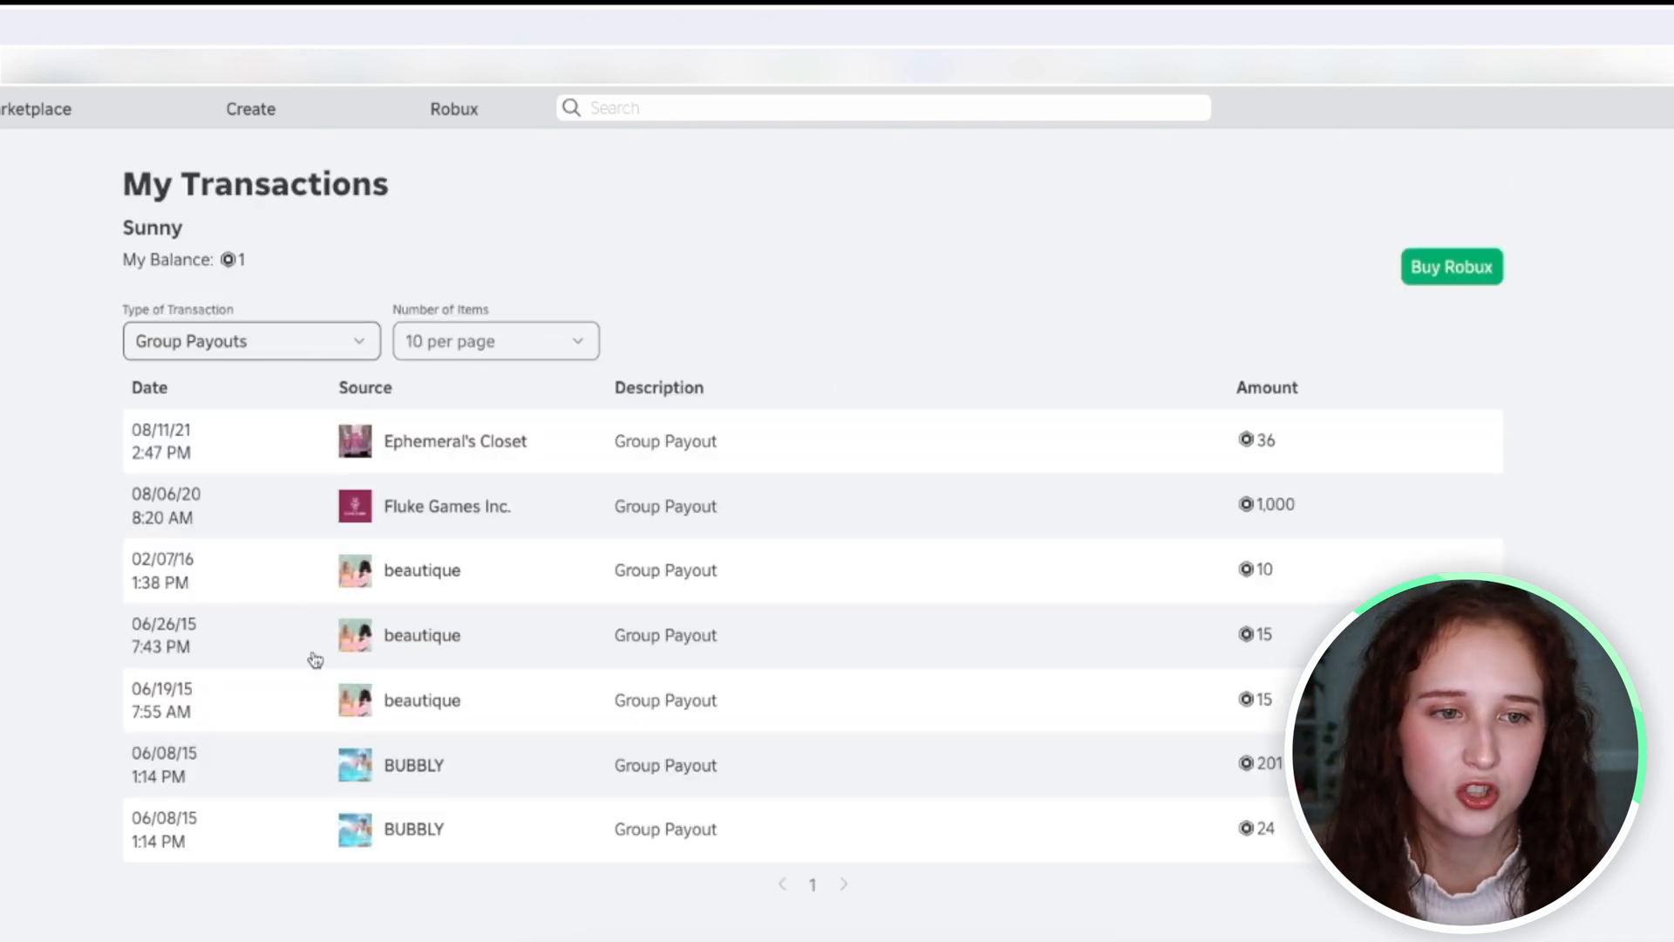
{"action": "mouse_move", "coordinate": [270, 589]}
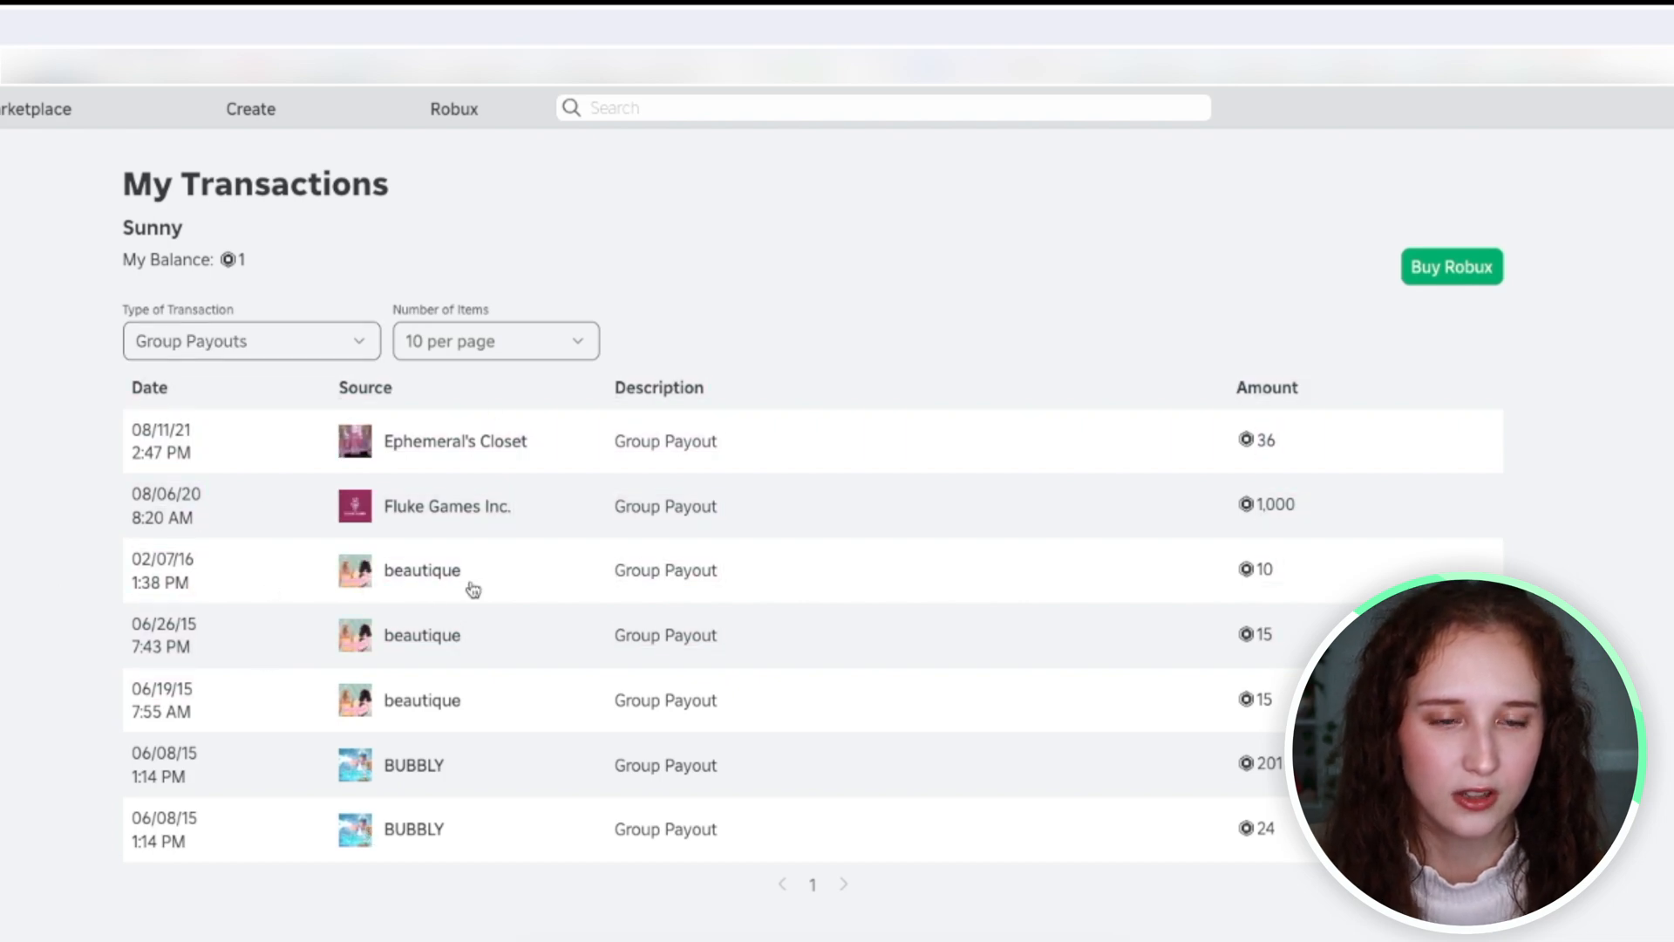
{"action": "left_click", "coordinate": [251, 341]}
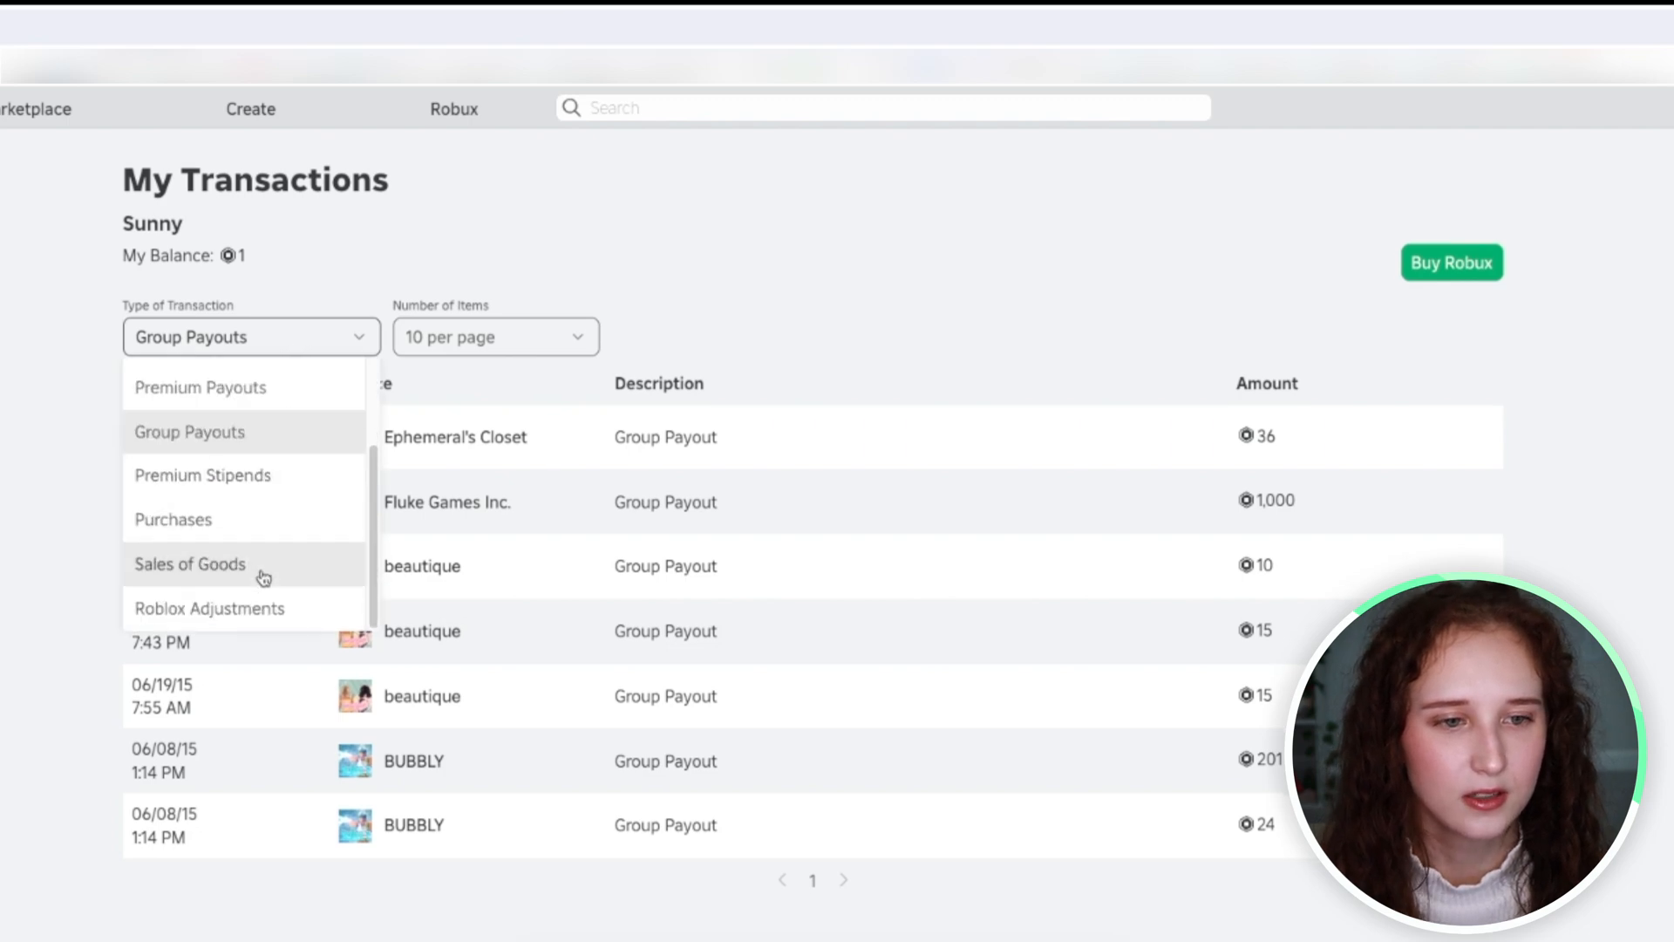
- Filter to Sales of Goods, then reopen the transaction-type list
{"action": "left_click", "coordinate": [189, 564]}
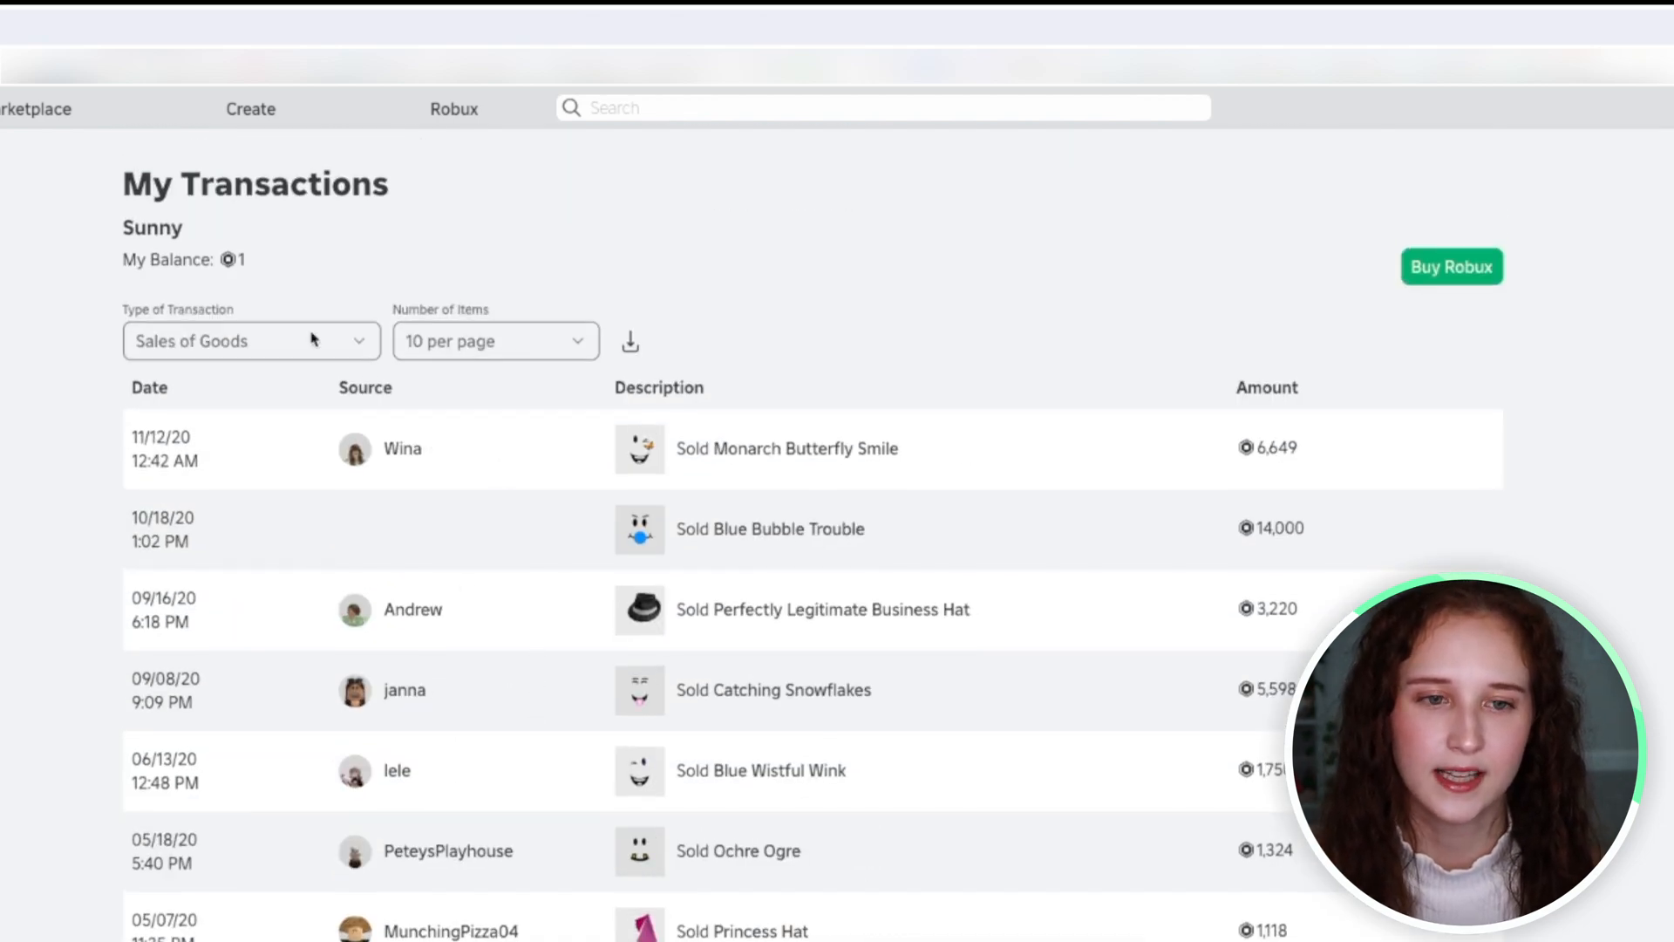
{"action": "left_click", "coordinate": [250, 341]}
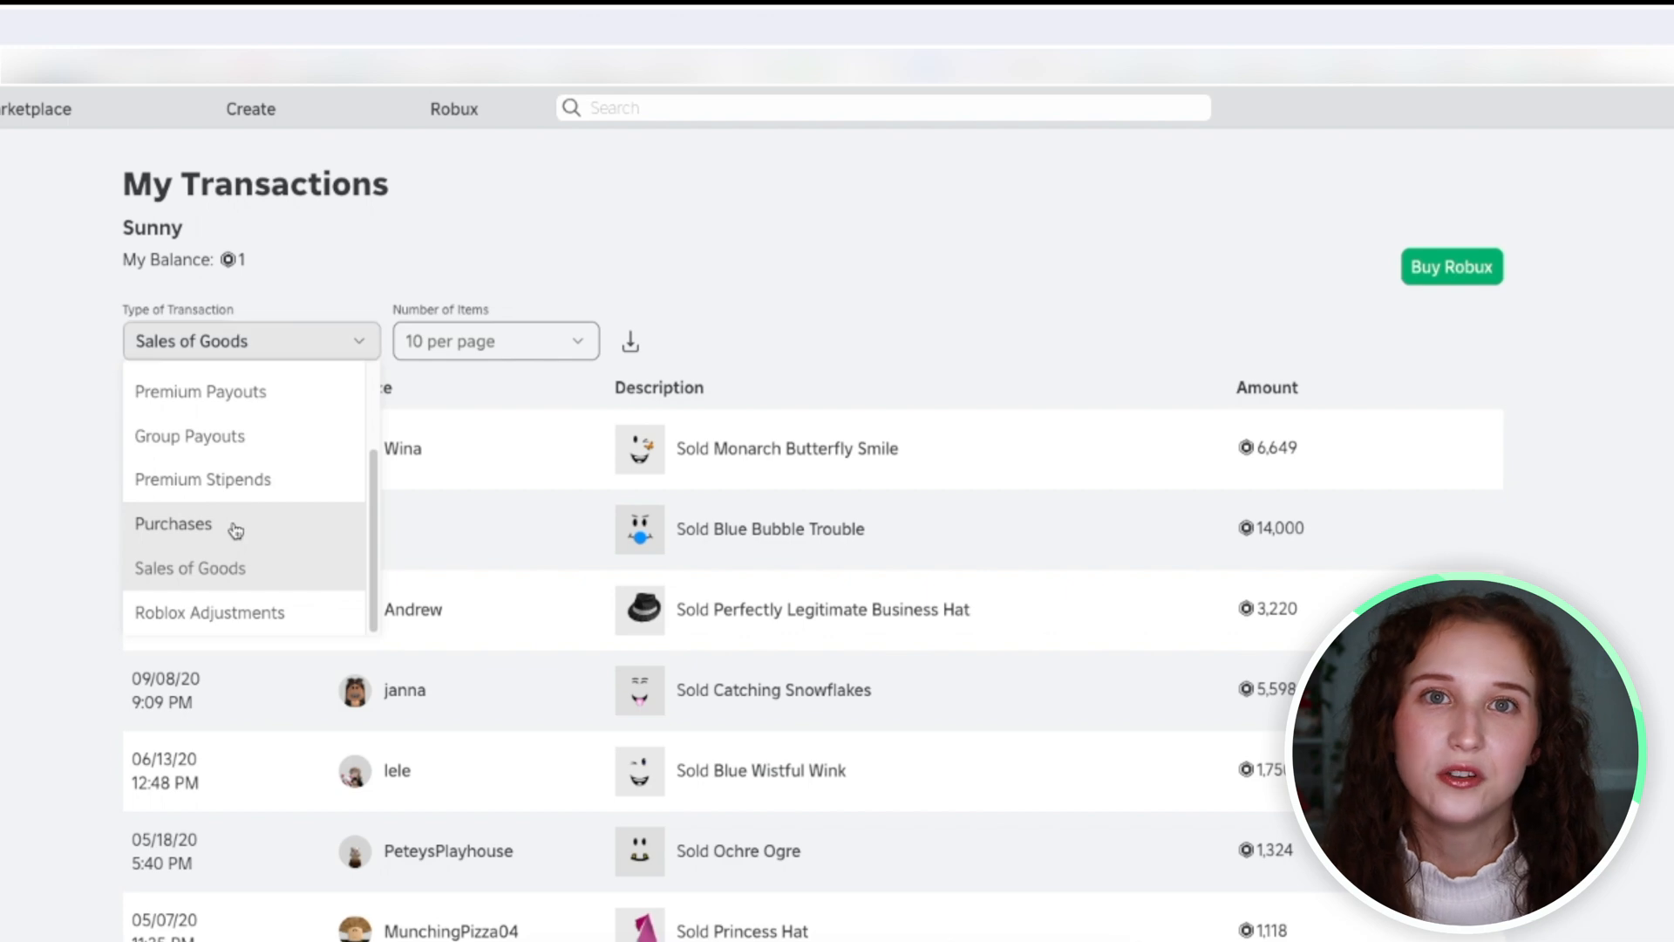
- Filter to Purchases, scroll the list, and open the Number of Items options
{"action": "left_click", "coordinate": [172, 524]}
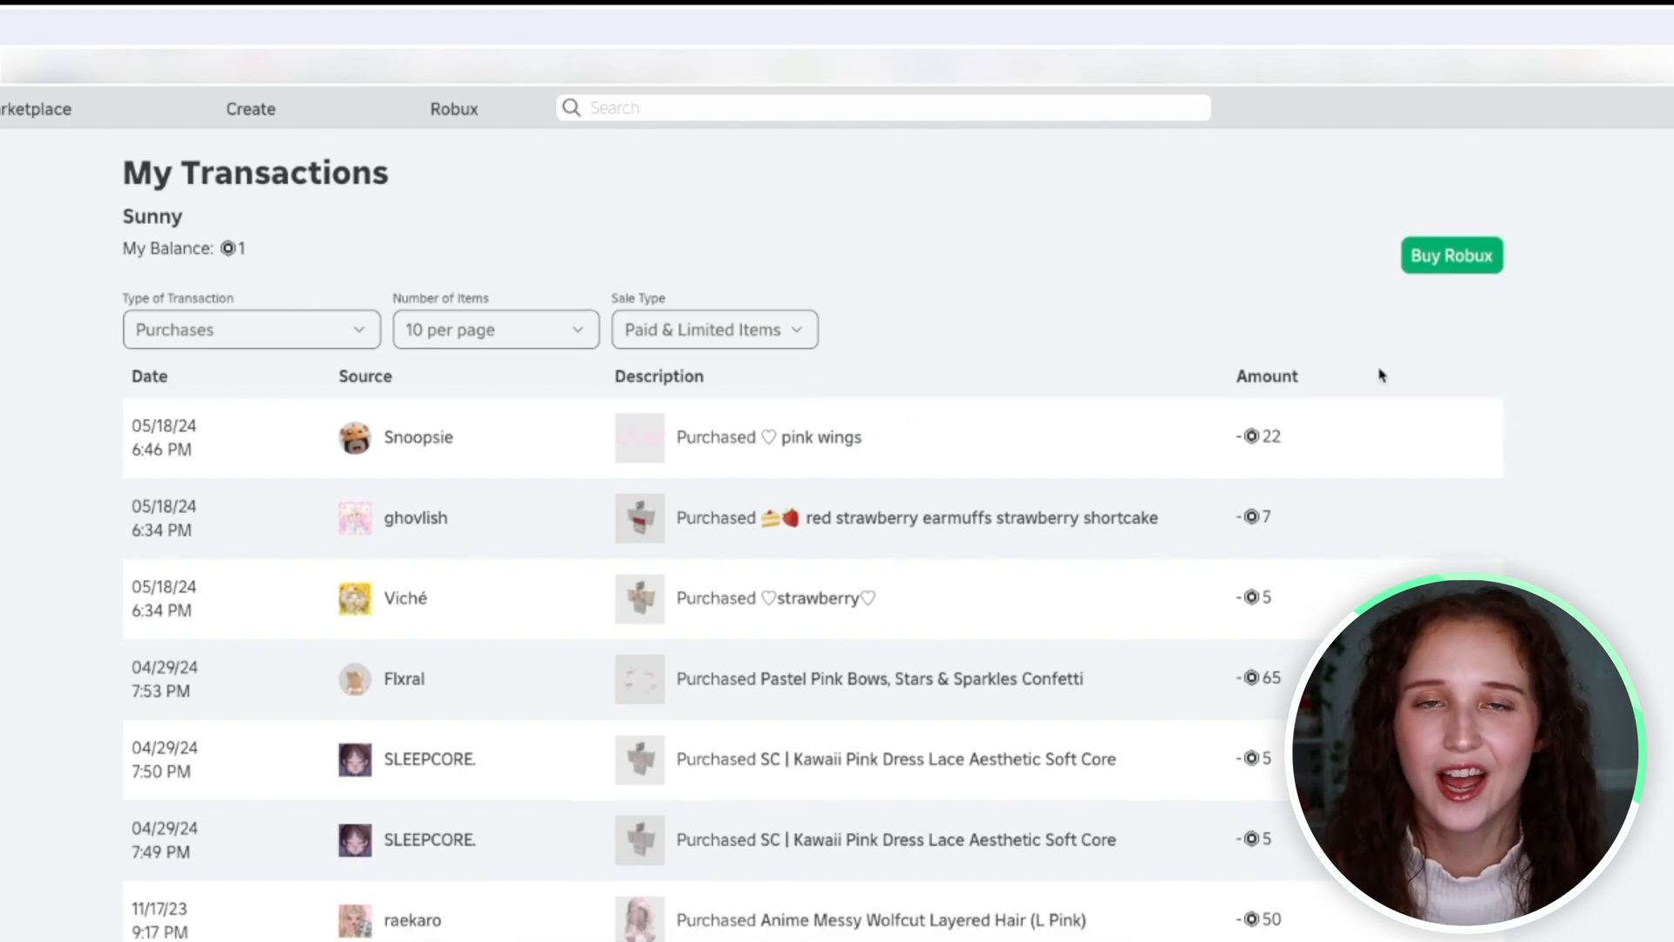
{"action": "mouse_move", "coordinate": [1362, 420]}
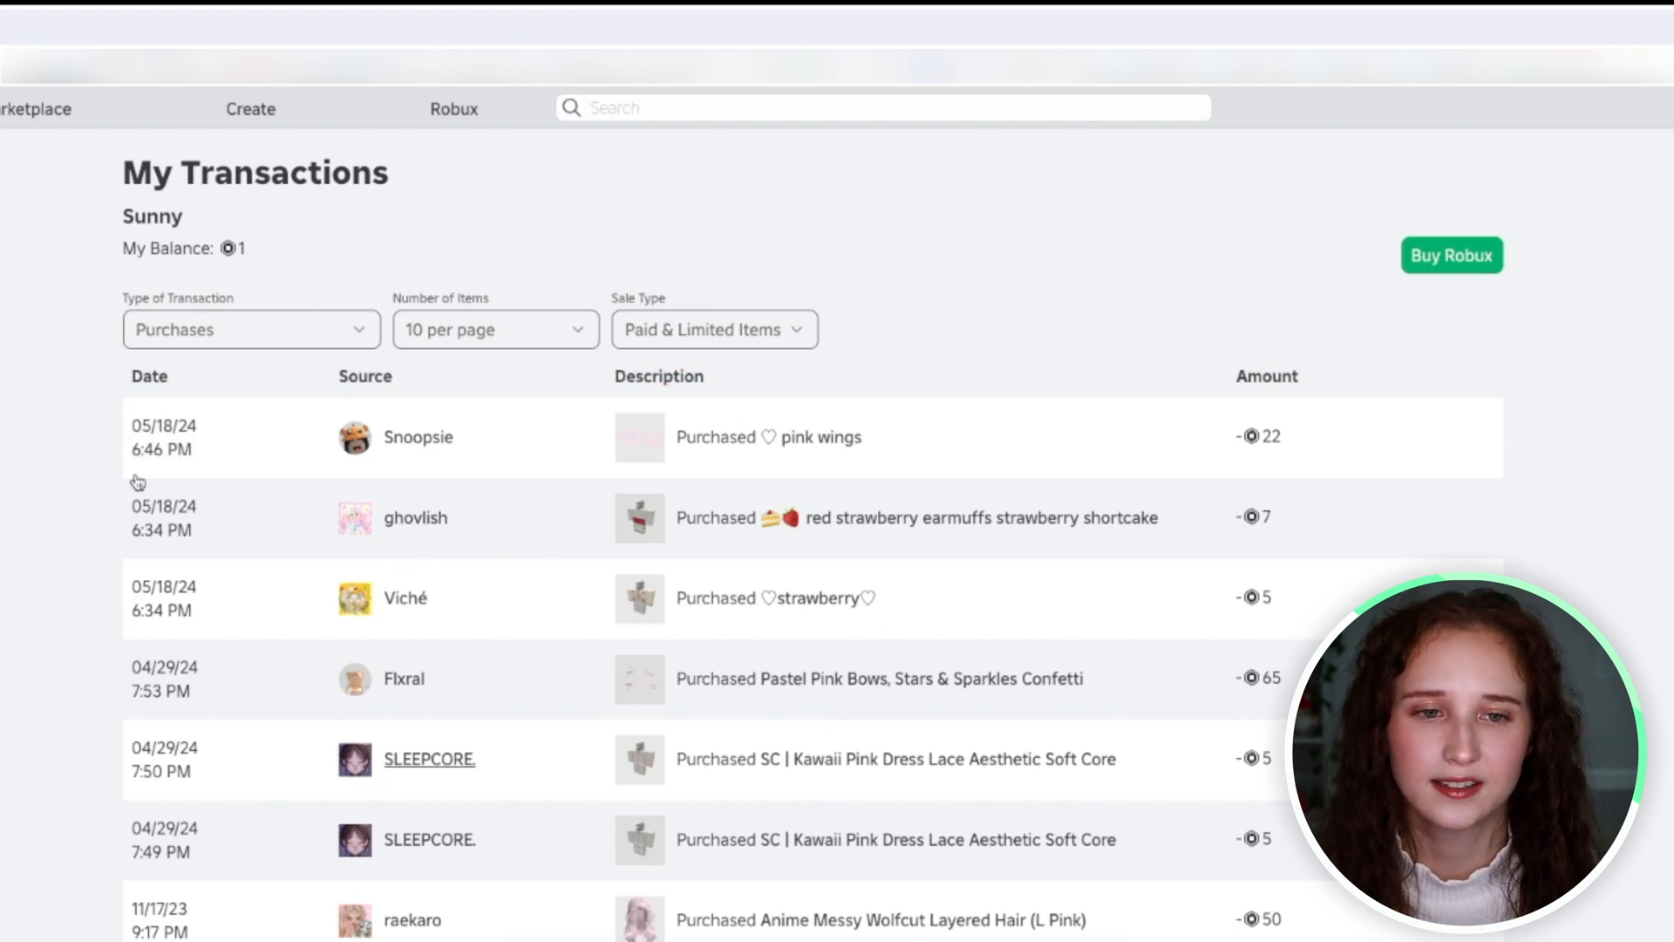
{"action": "scroll", "scroll_direction": "down", "scroll_amount": 3}
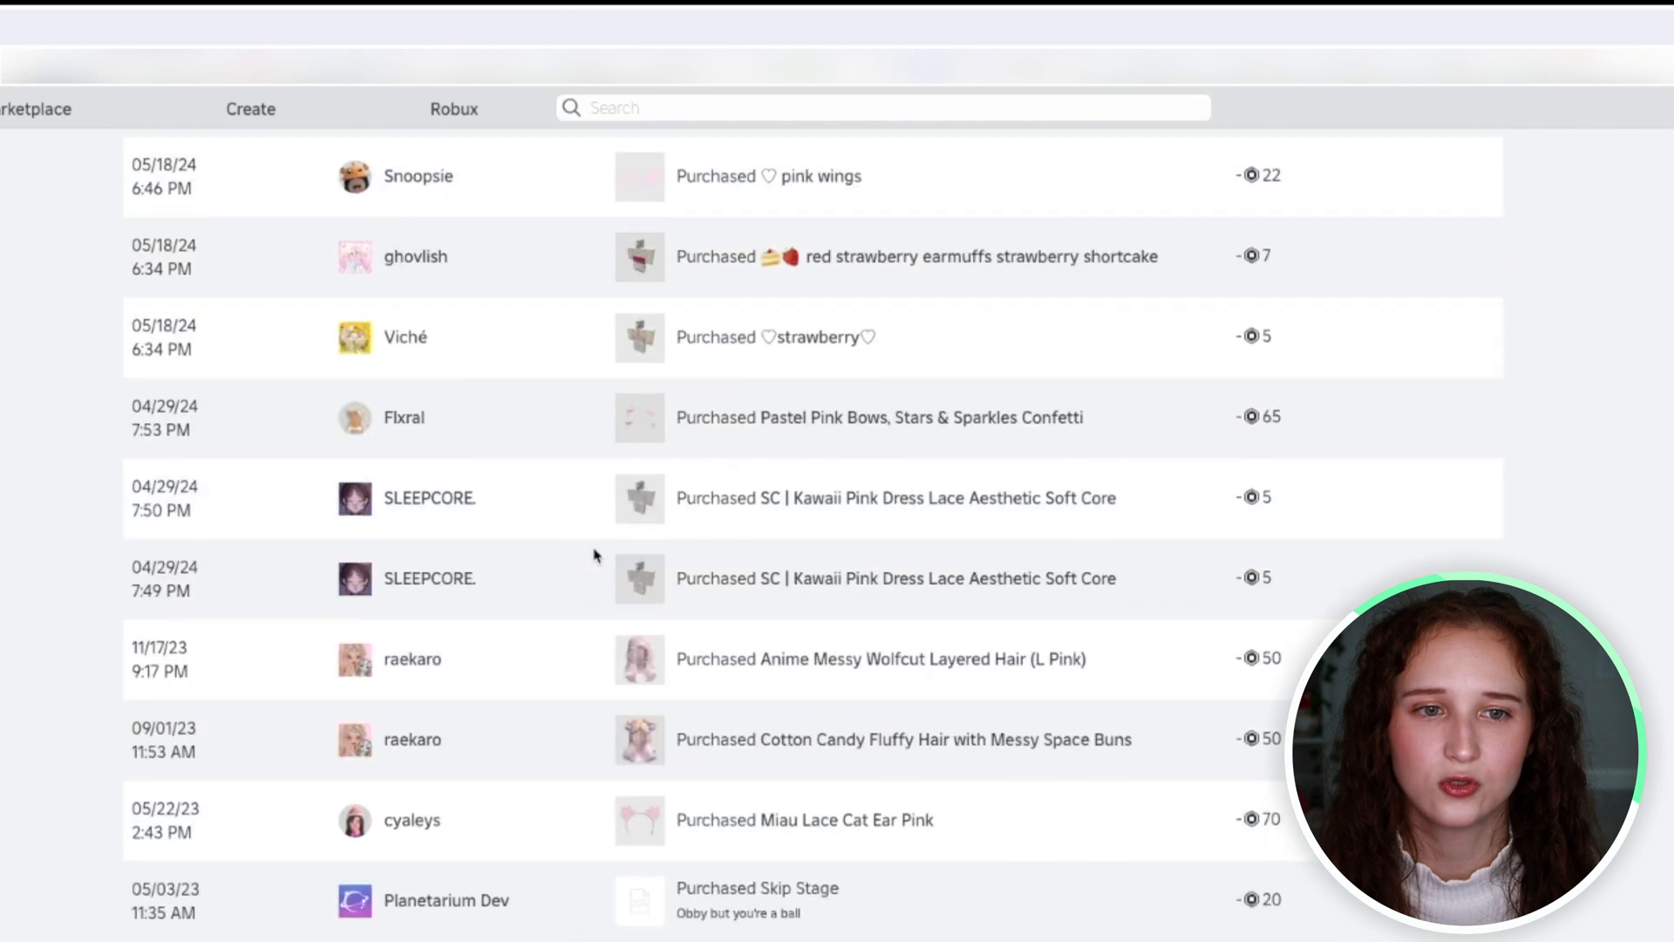
{"action": "left_click", "coordinate": [495, 341]}
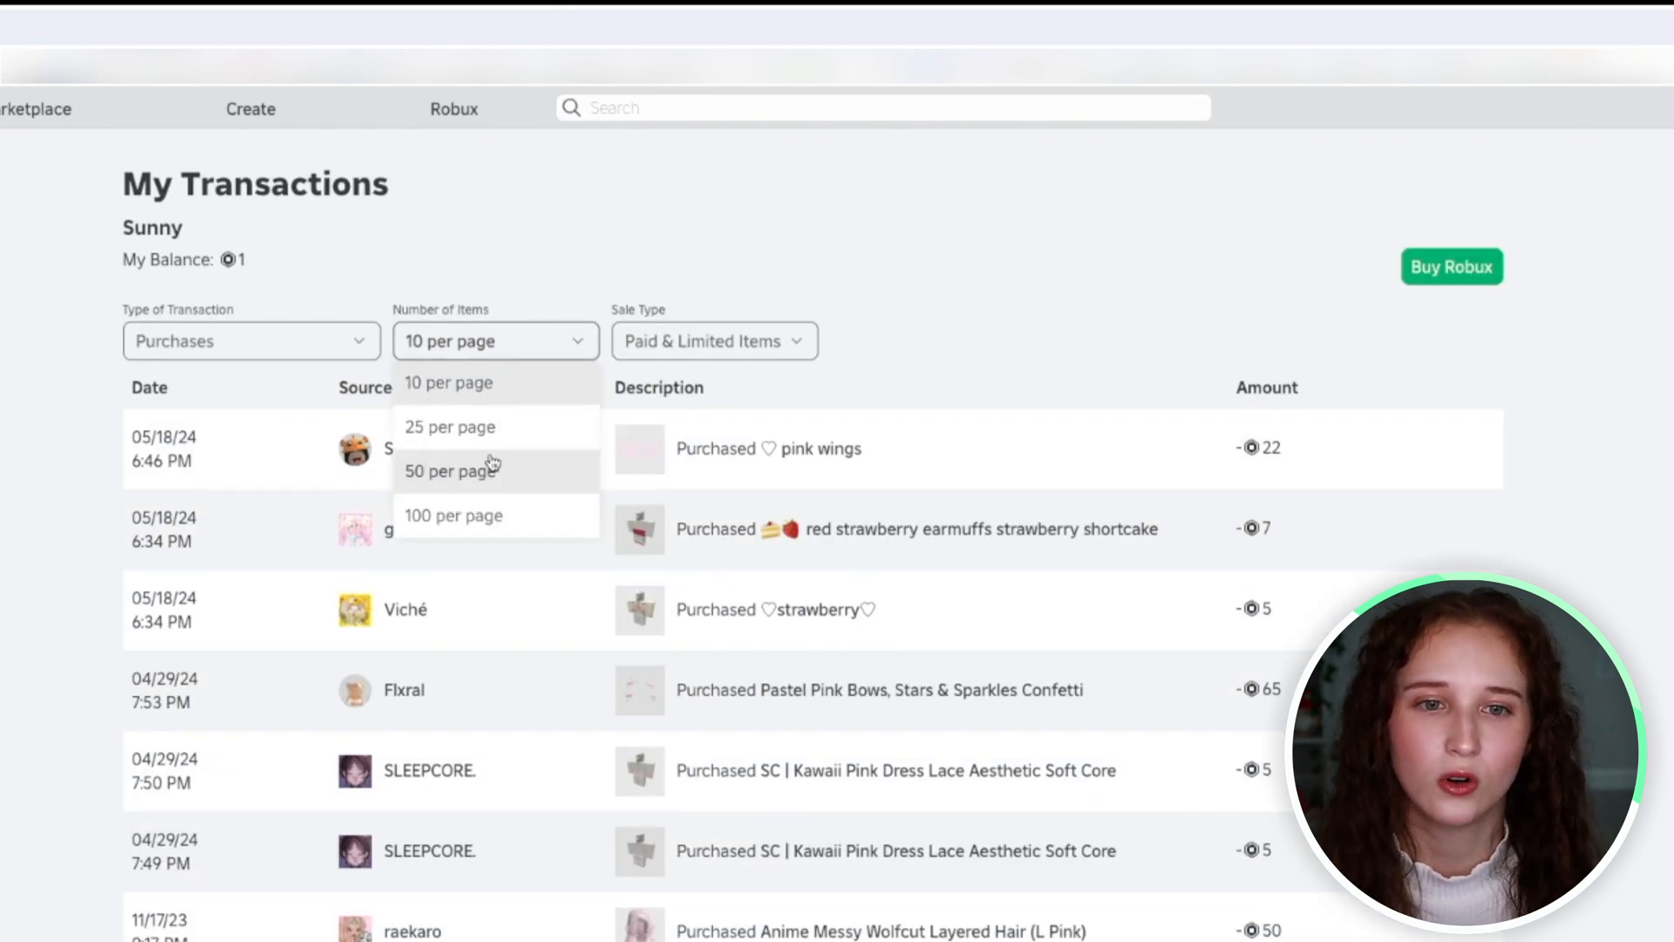
{"action": "left_click", "coordinate": [716, 341]}
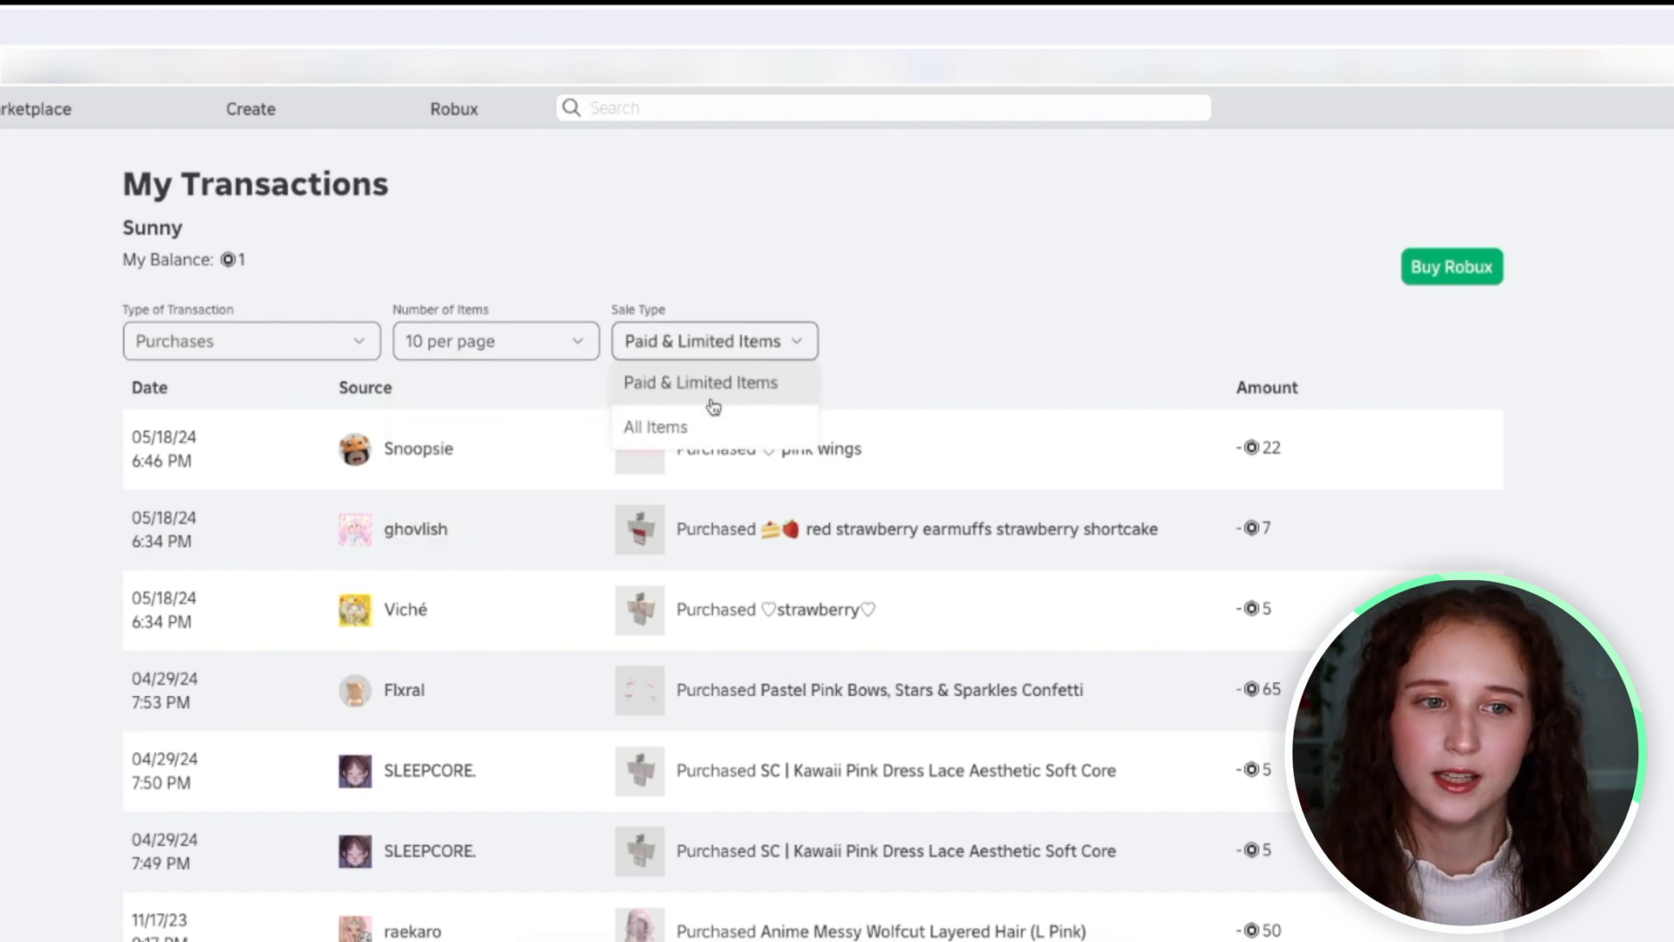
{"action": "left_click", "coordinate": [251, 341]}
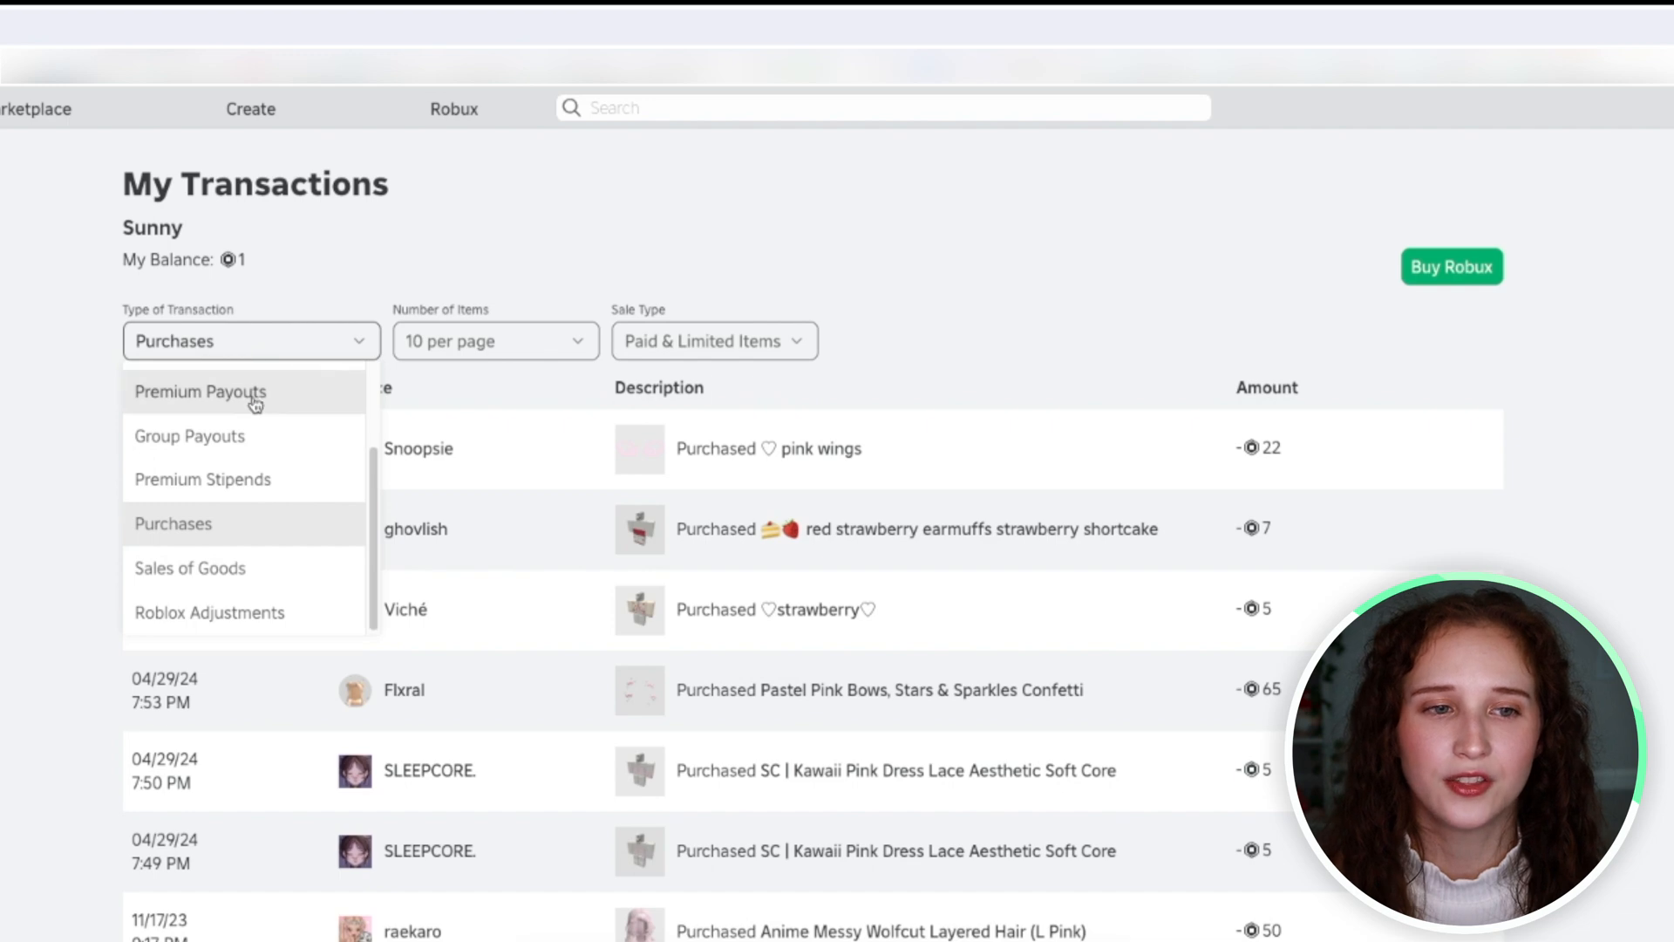